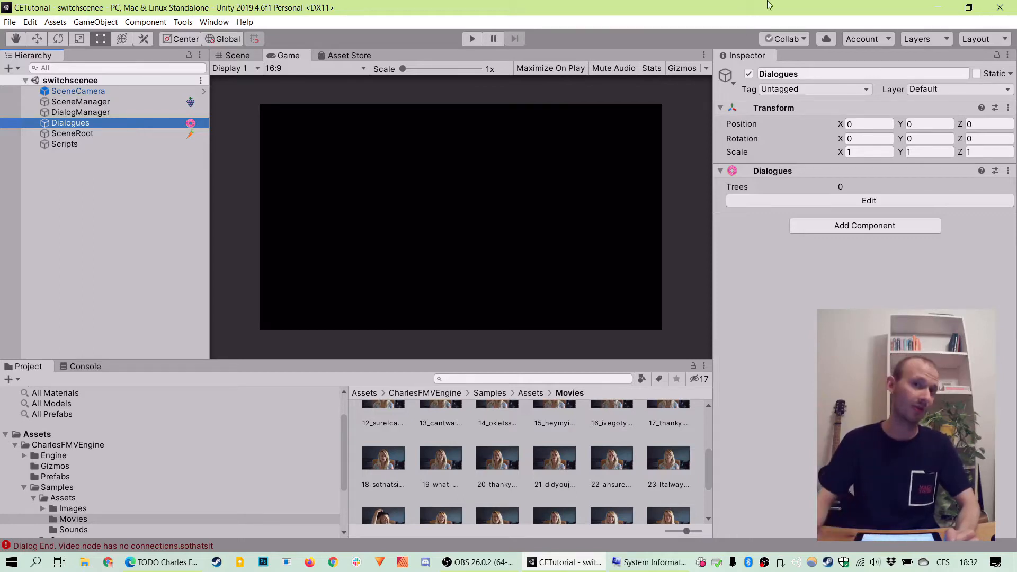
- Create dialogue tree Tree1 and add a Video node with a clip after its Start node
click(869, 200)
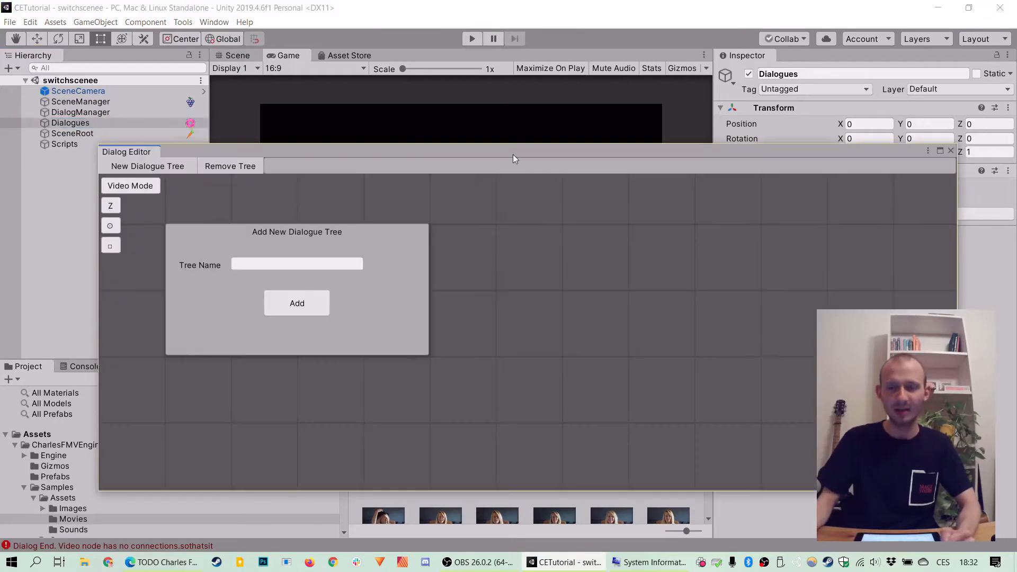
text(Tr)
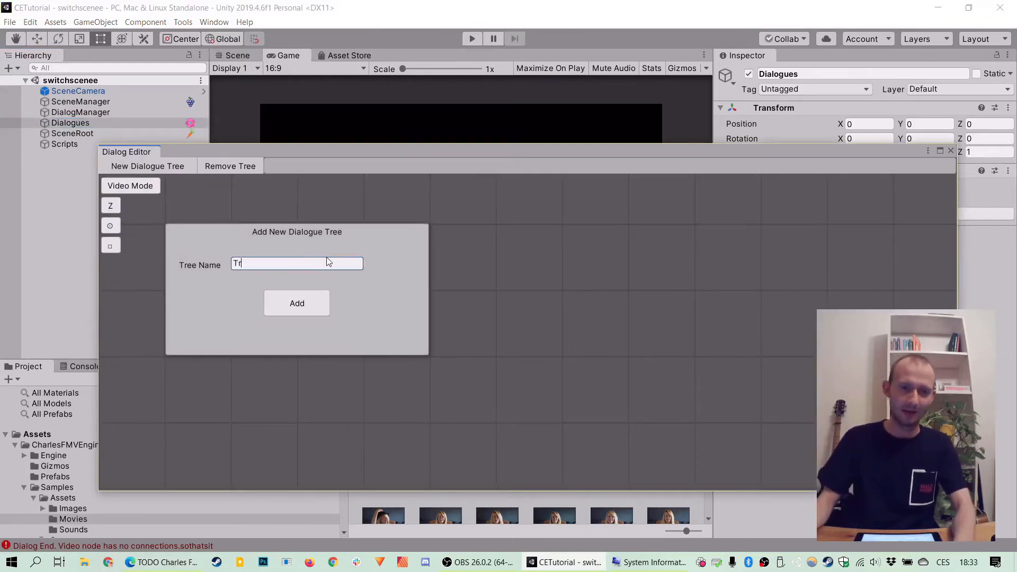
click(297, 303)
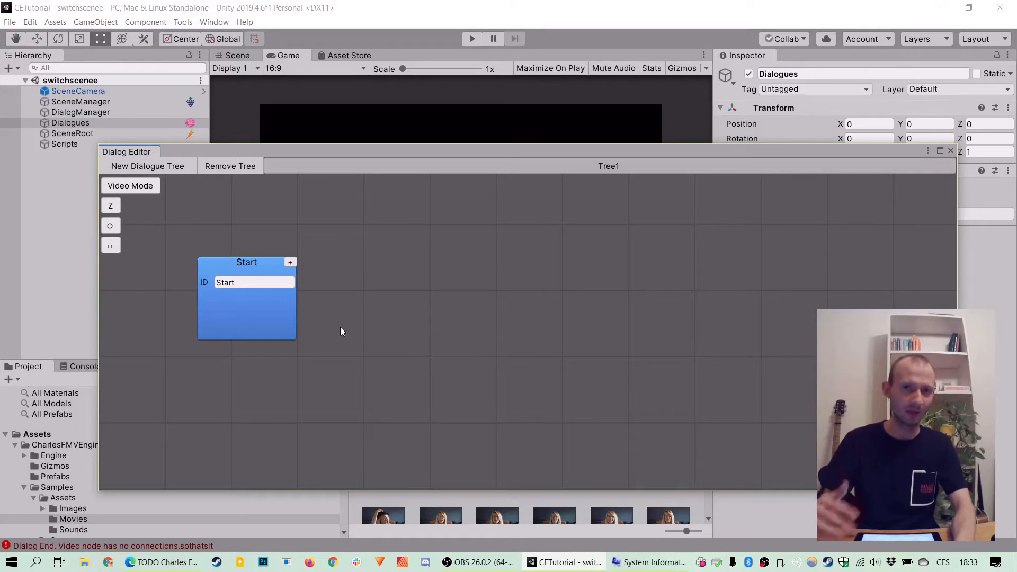
click(290, 263)
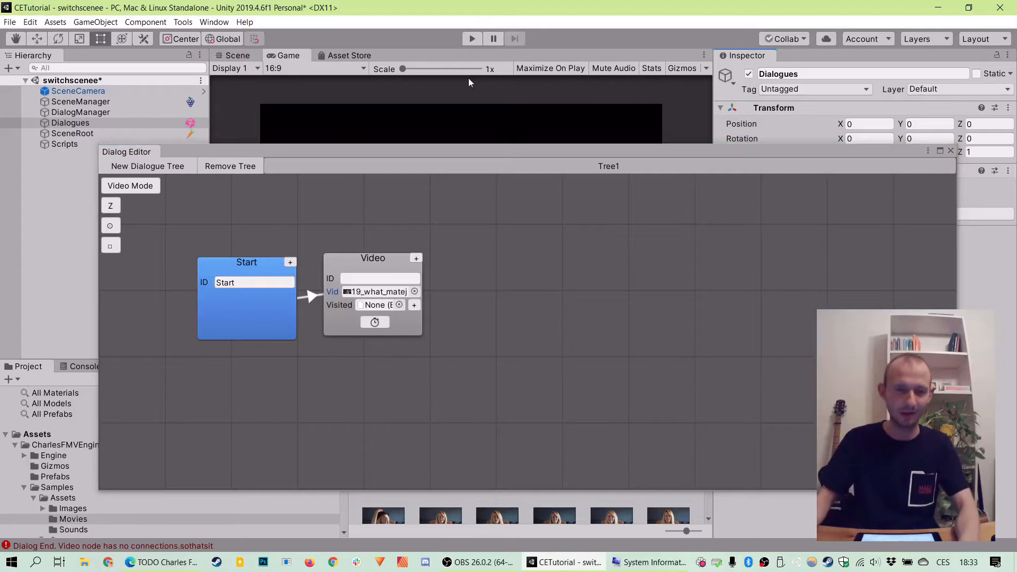
- Add a node after the Video node and convert it into a Switch node
click(416, 258)
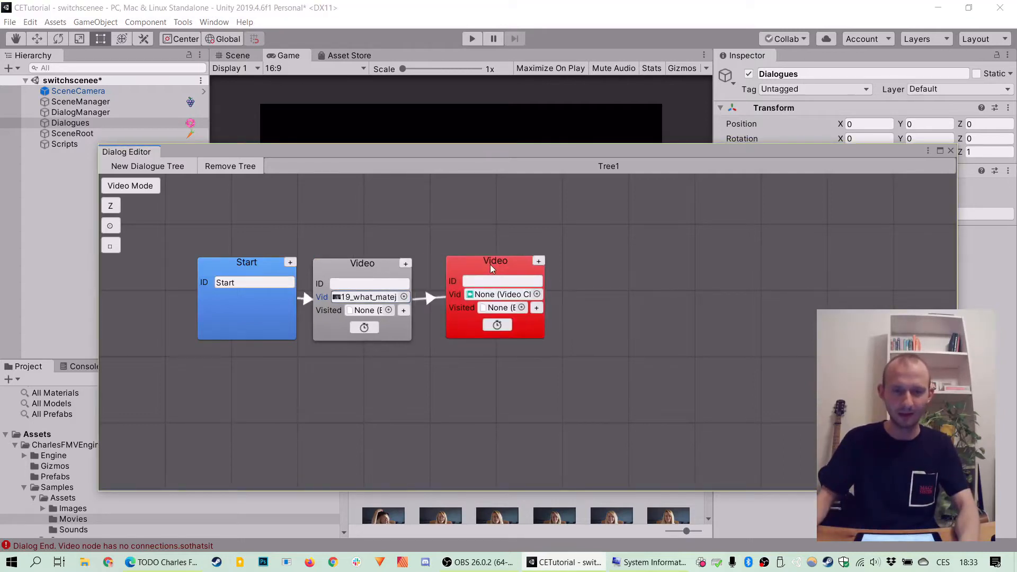
mouse_move(410, 254)
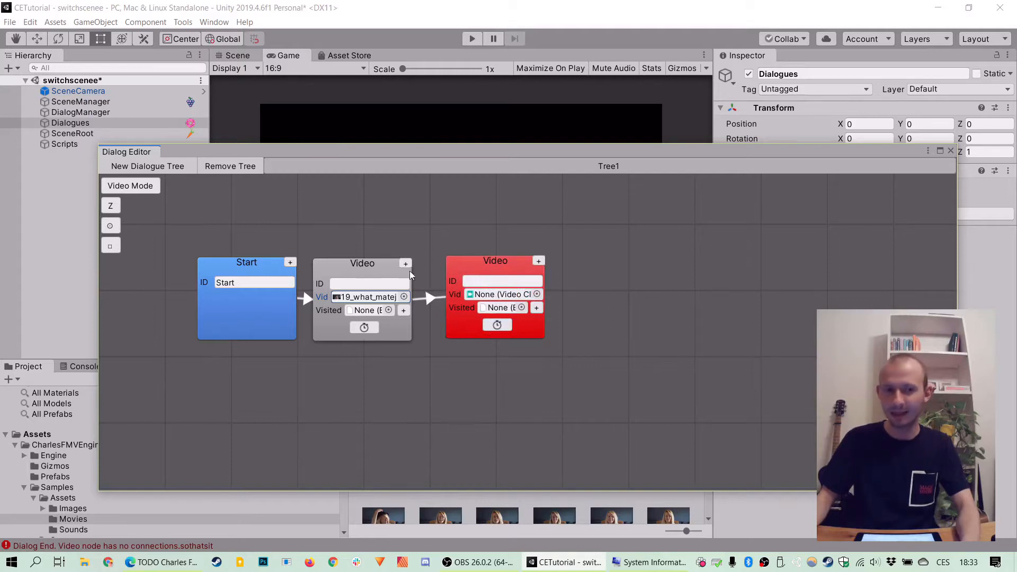
right_click(495, 261)
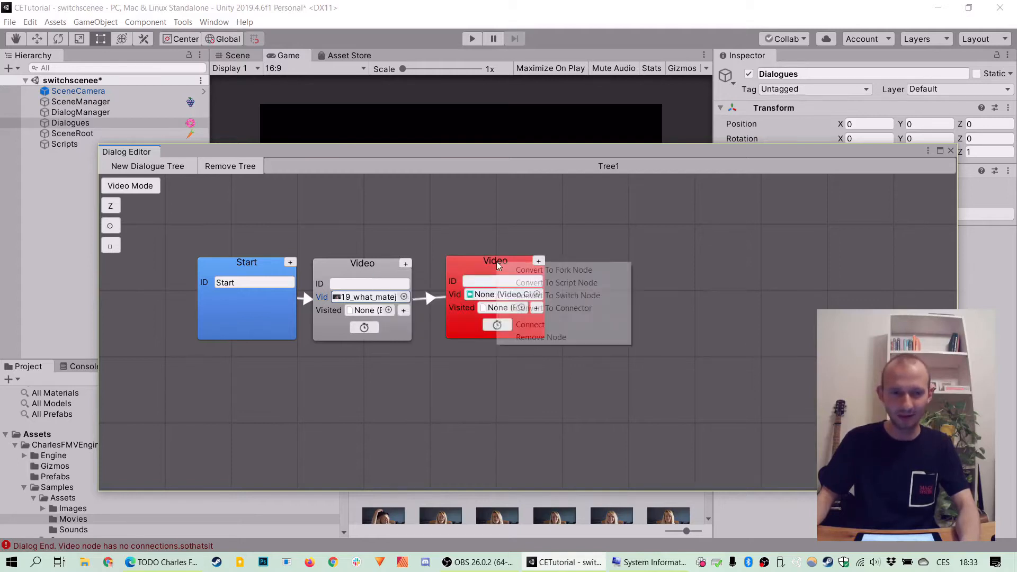
click(530, 324)
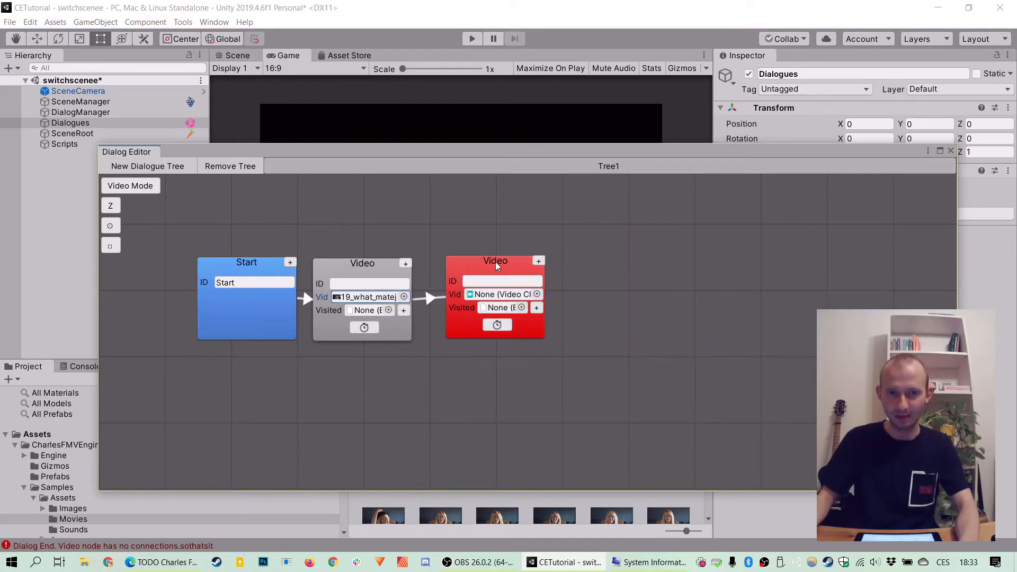
right_click(496, 260)
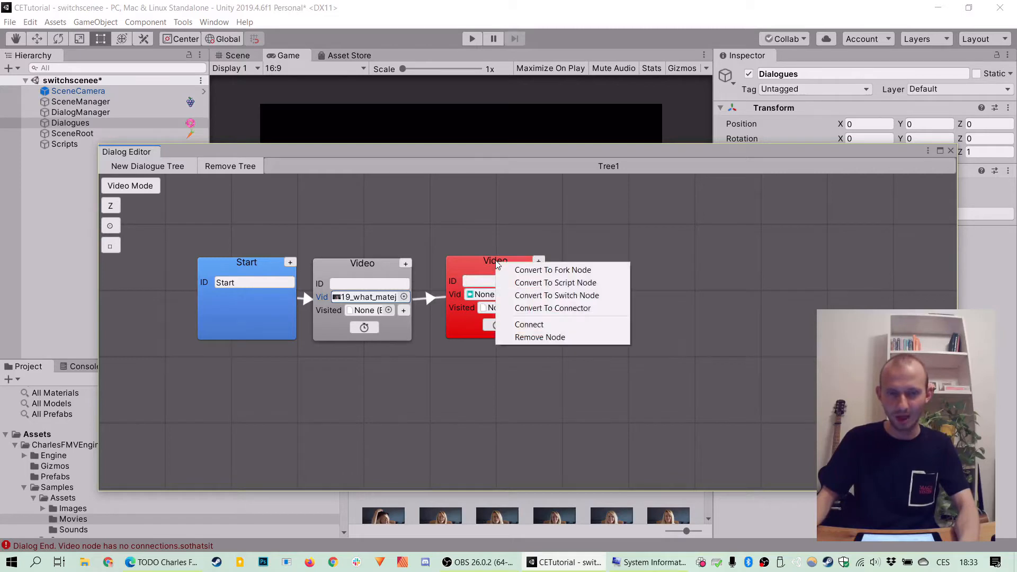
click(556, 295)
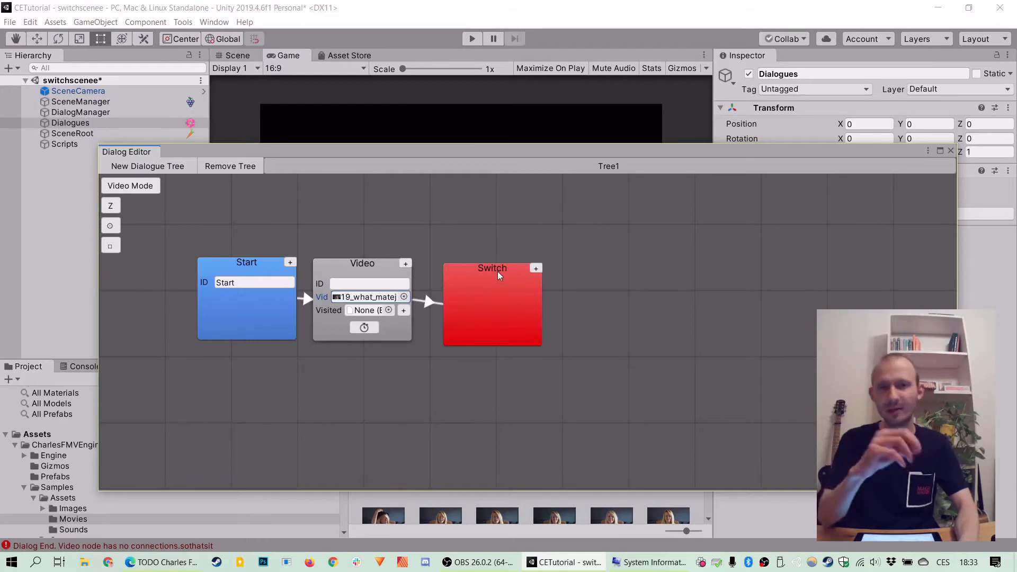
- Add two Switch outputs, each feeding its own new Video node
click(536, 268)
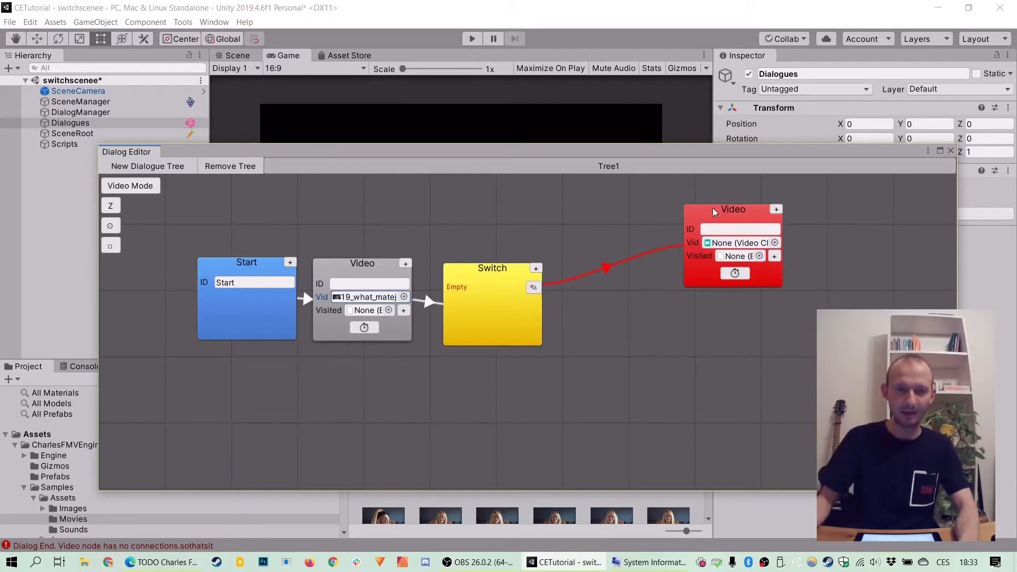
click(535, 269)
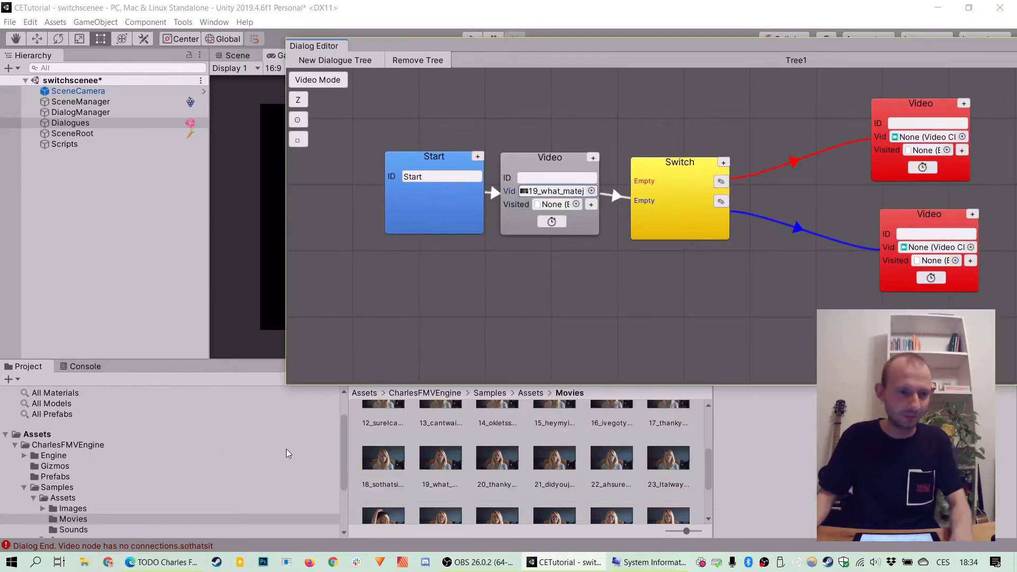
- Create a Bool variable asset VisitedElephant in a new SwitchVars folder under the sample assets
click(63, 497)
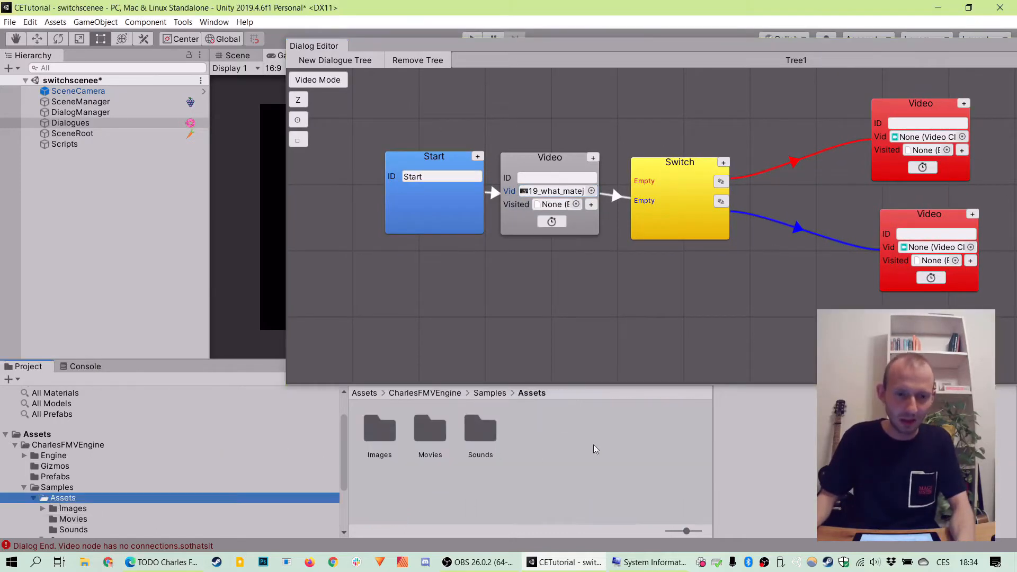
right_click(595, 449)
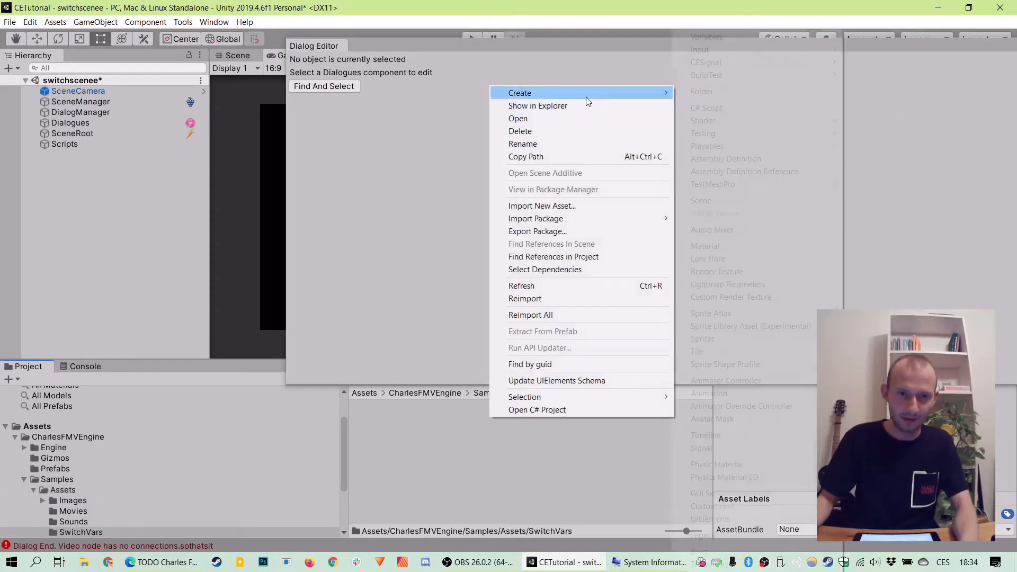
mouse_move(706, 37)
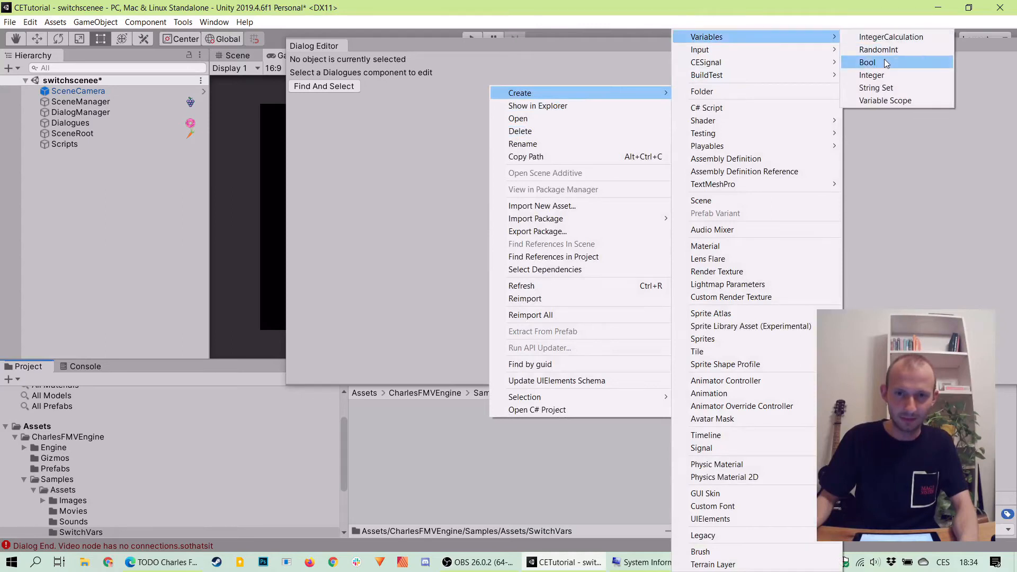
click(867, 62)
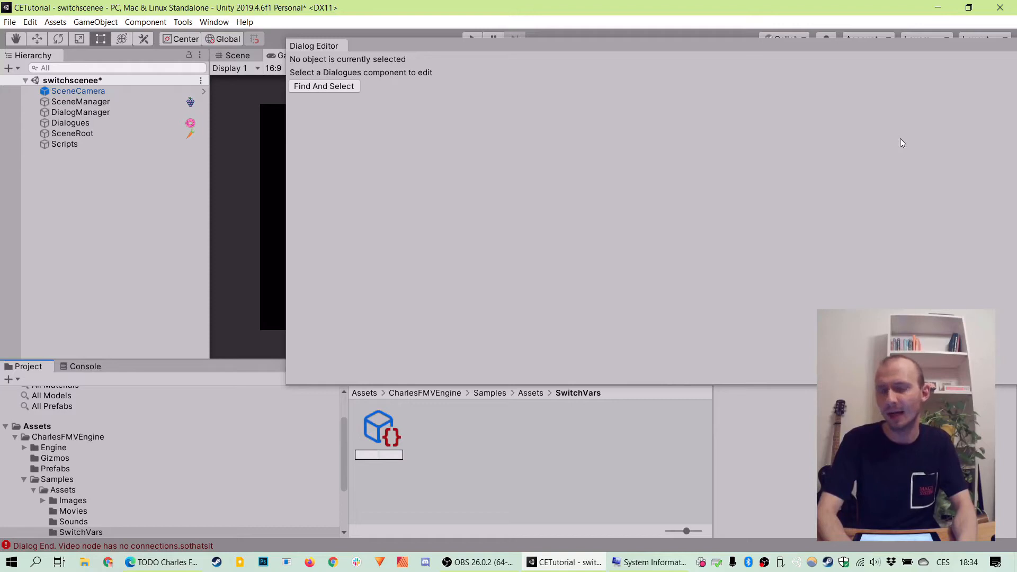
text(VisitedElepha)
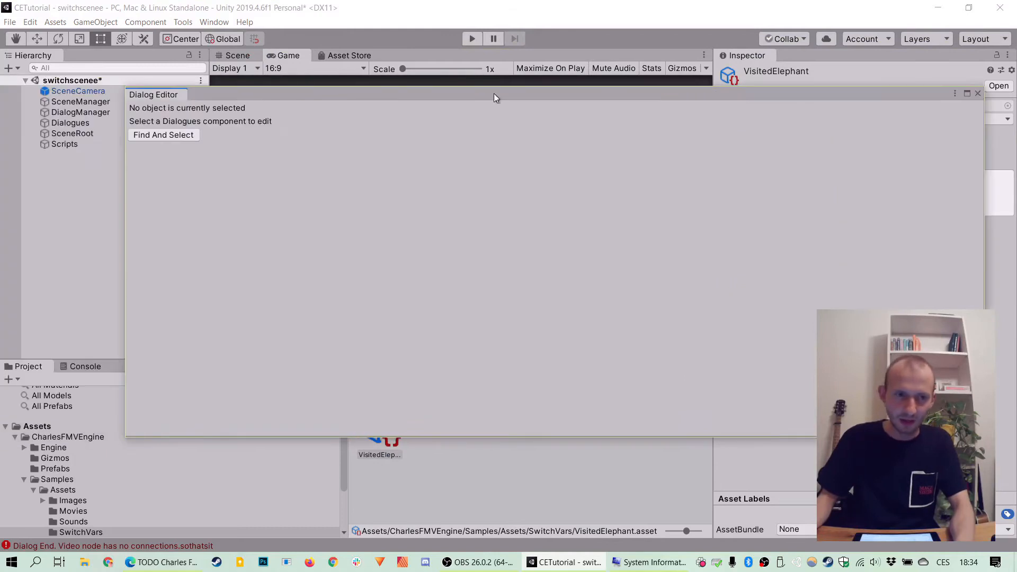
- Reselect Dialogues to bring the dialogue tree back into the editor
click(69, 122)
text(elep)
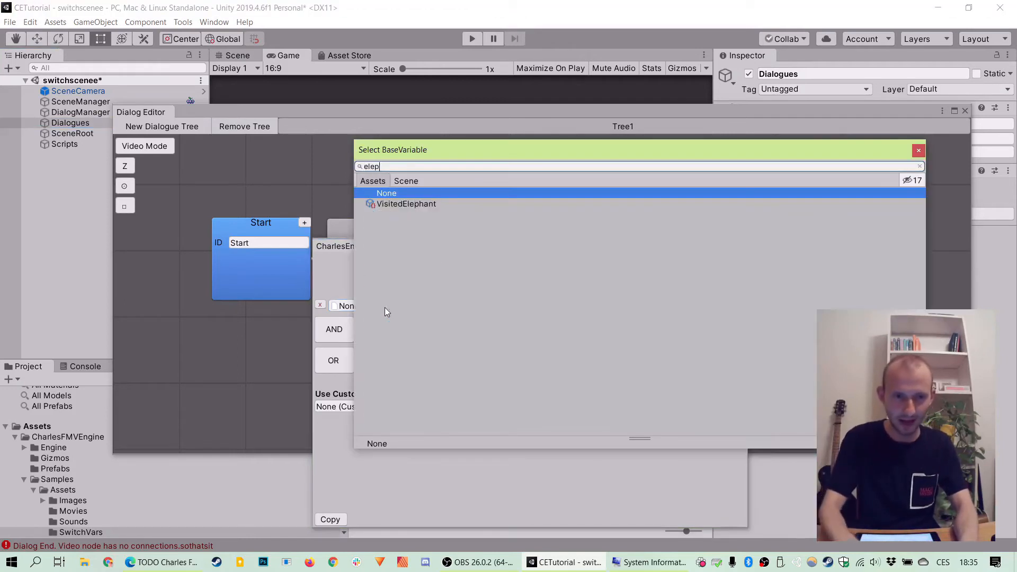
- Set the first branch condition to VisitedElephant, leave NOT unchecked, and close the ConditionEditor
click(406, 203)
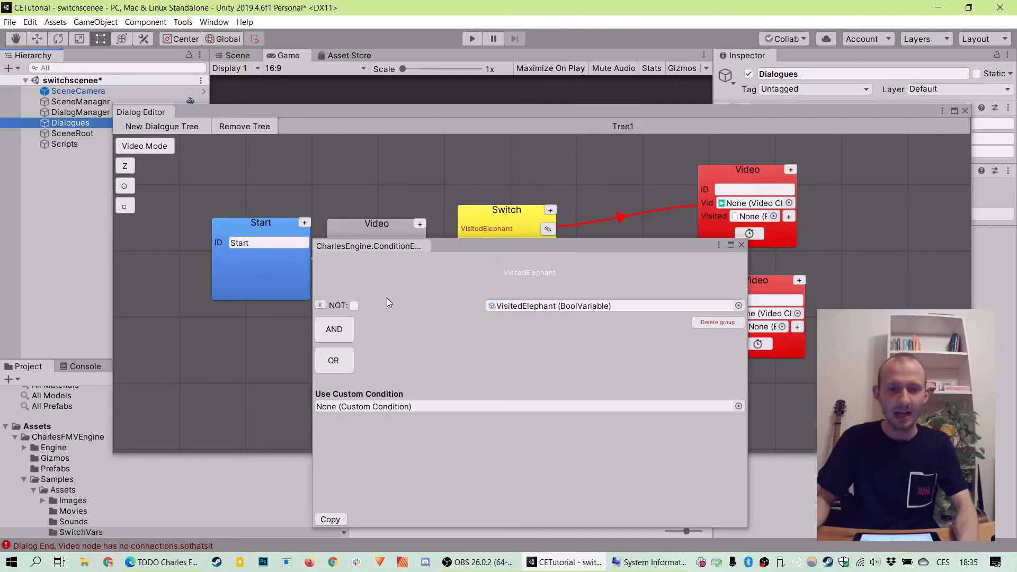
mouse_move(315, 310)
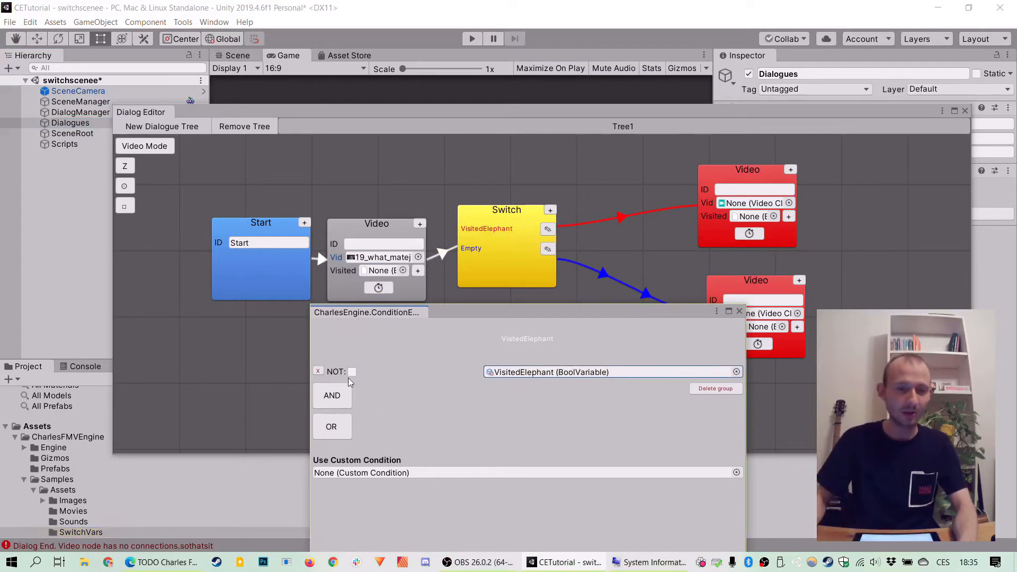
click(352, 371)
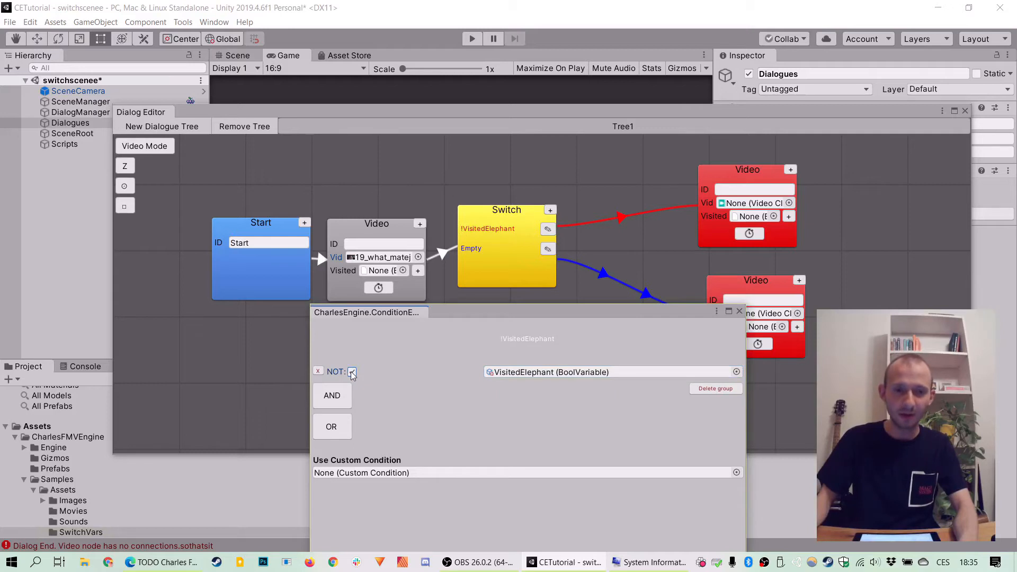
click(353, 371)
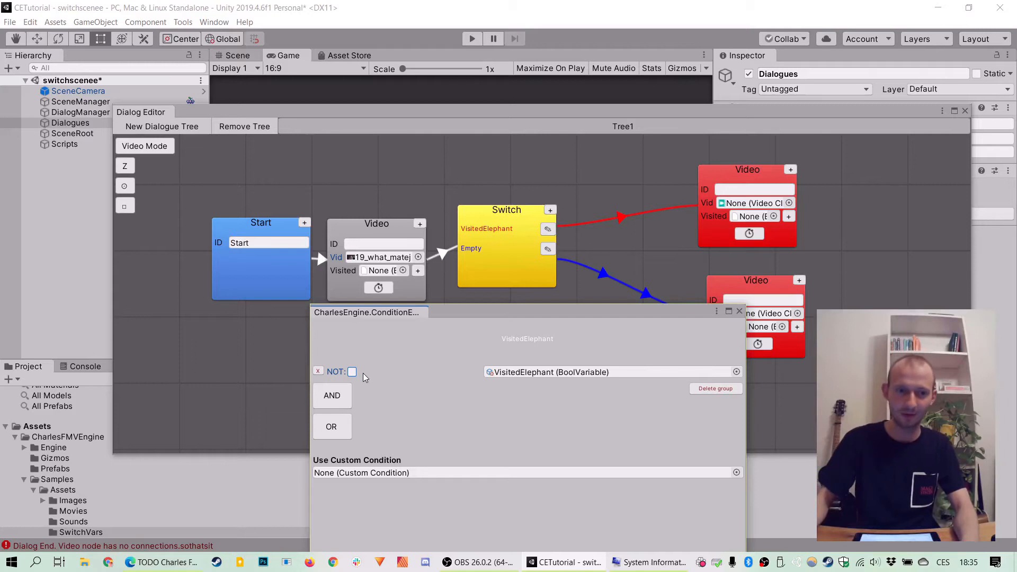
mouse_move(366, 372)
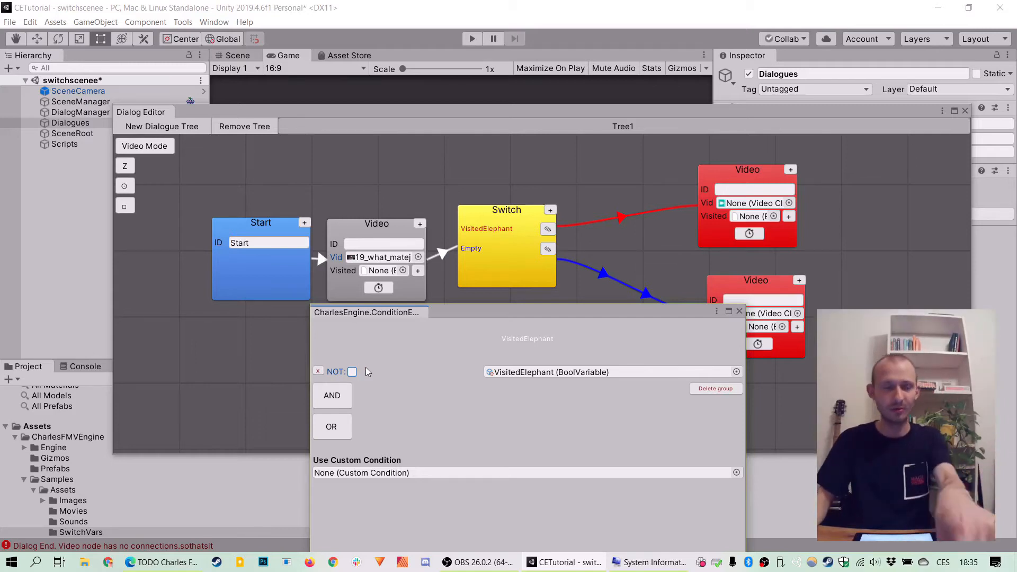
click(352, 371)
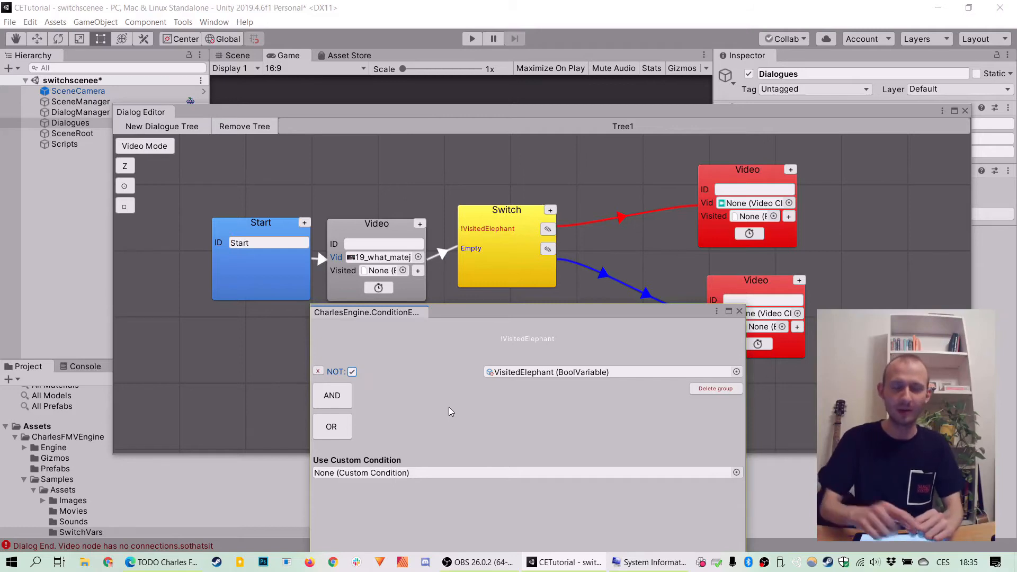
mouse_move(391, 380)
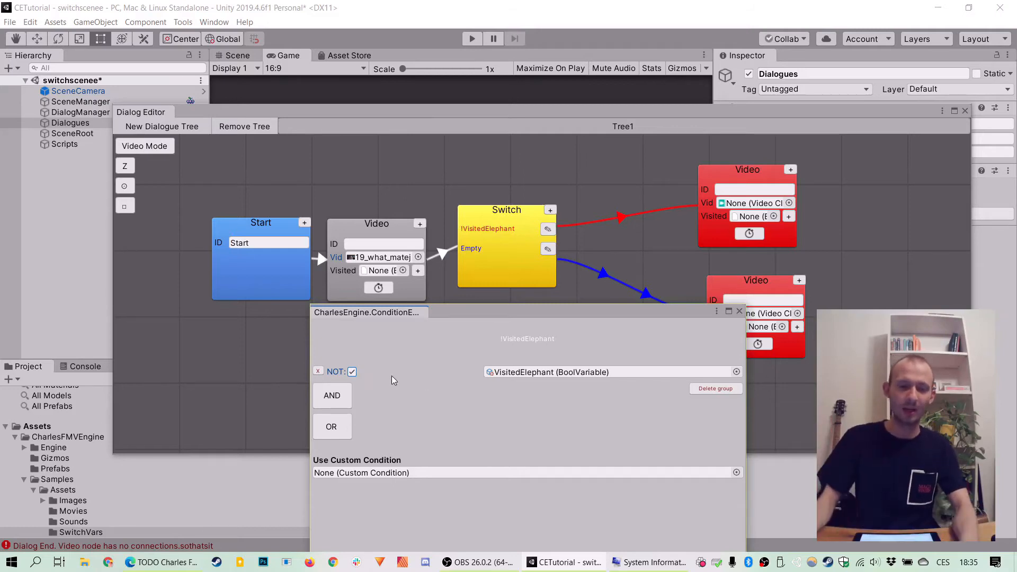
click(352, 371)
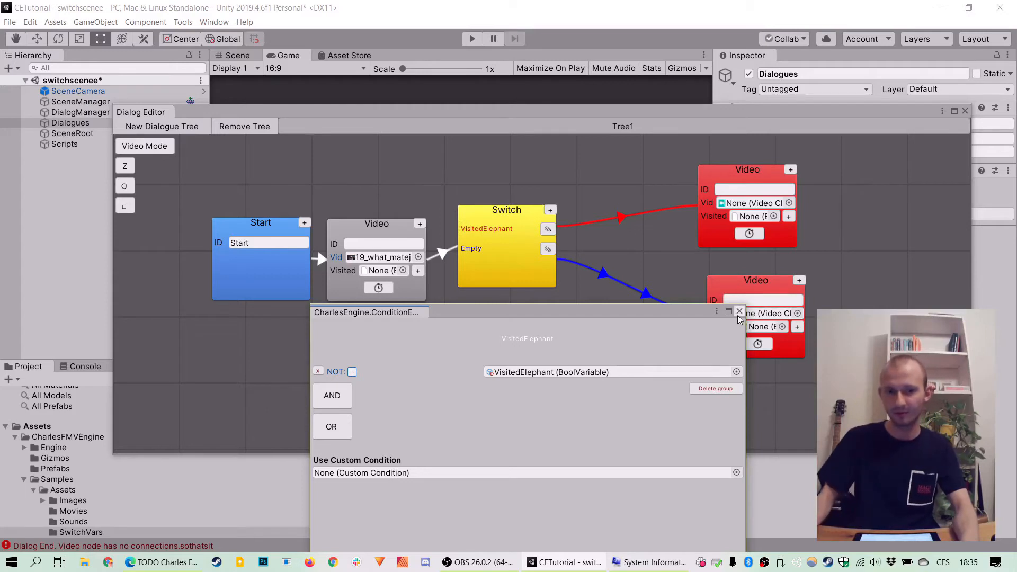
click(739, 312)
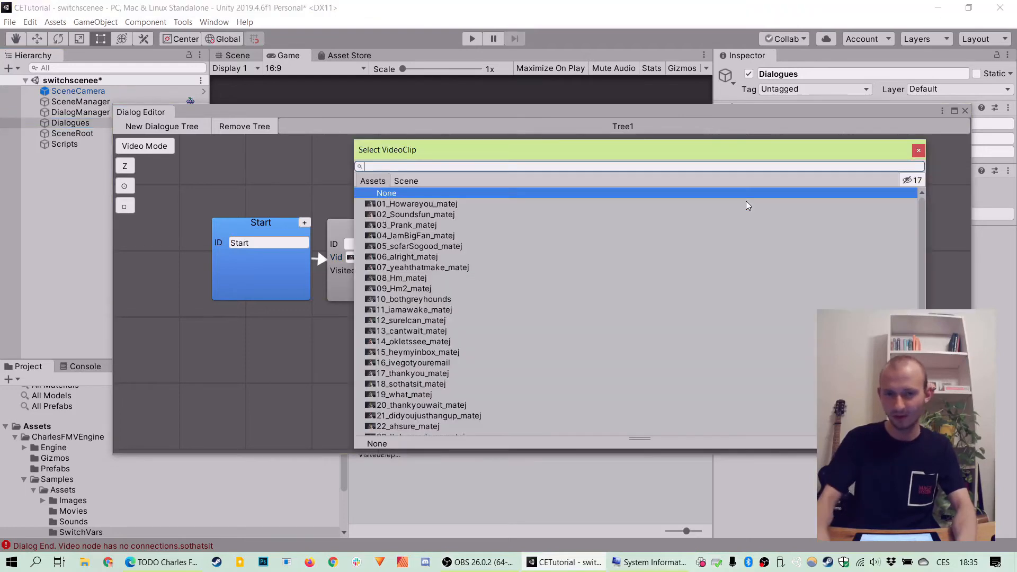
- Assign clips to both branch Video nodes, 05_sofarSogood_matej on the Empty branch, checking its condition
scroll(down, 3)
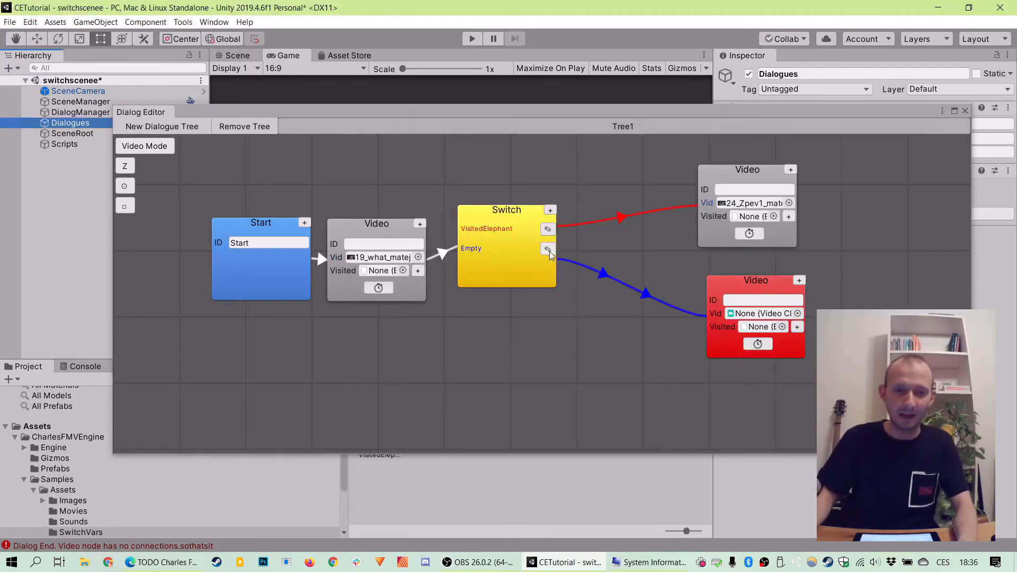
click(547, 250)
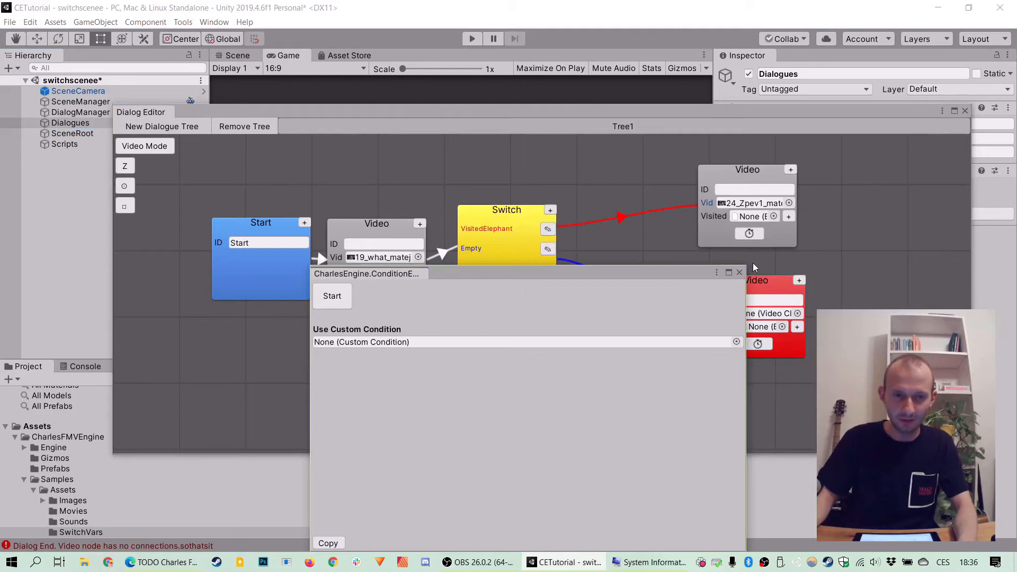
click(739, 272)
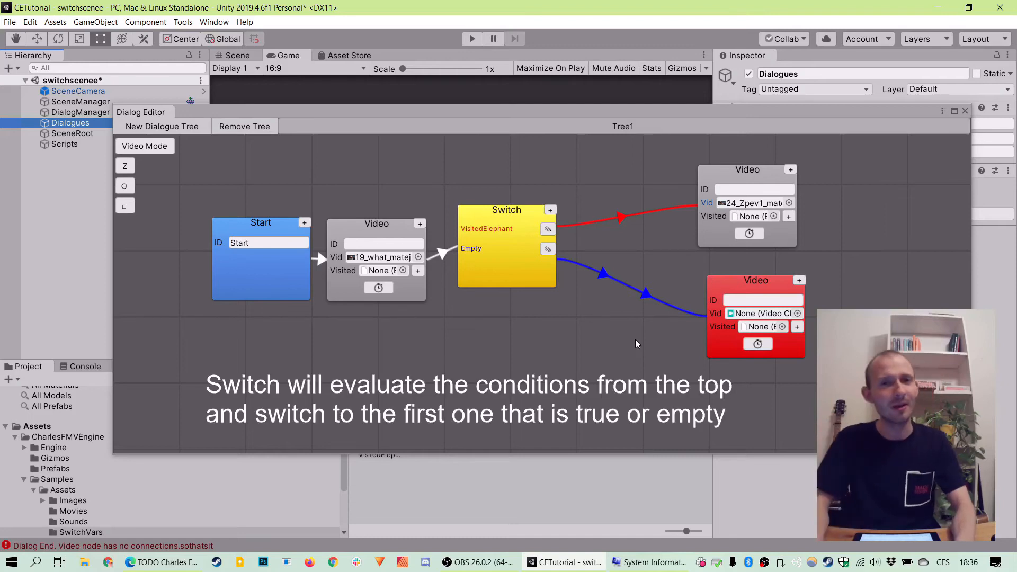
click(783, 313)
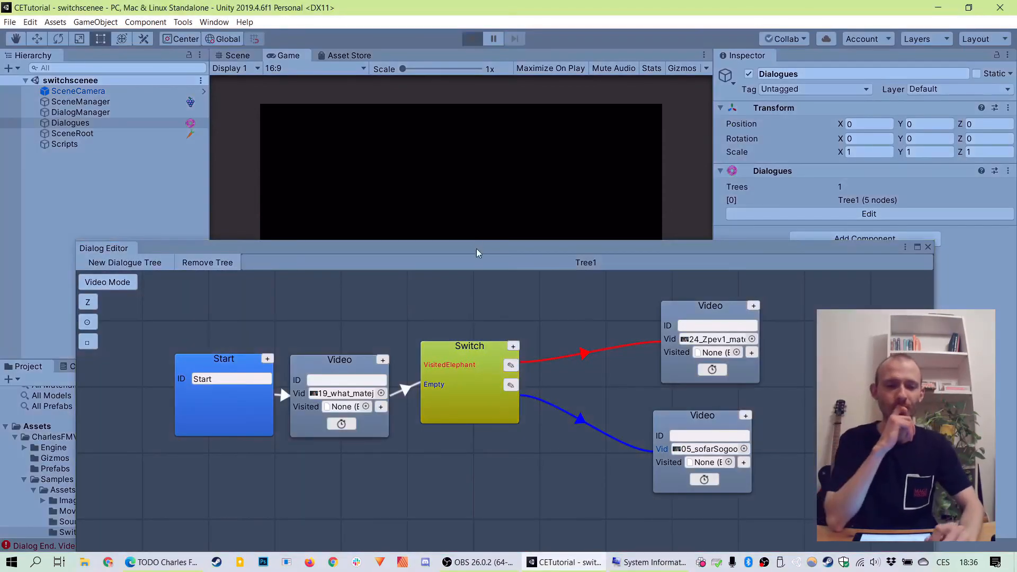
- Run the scene to watch the first video play through, then stop Play mode
click(472, 38)
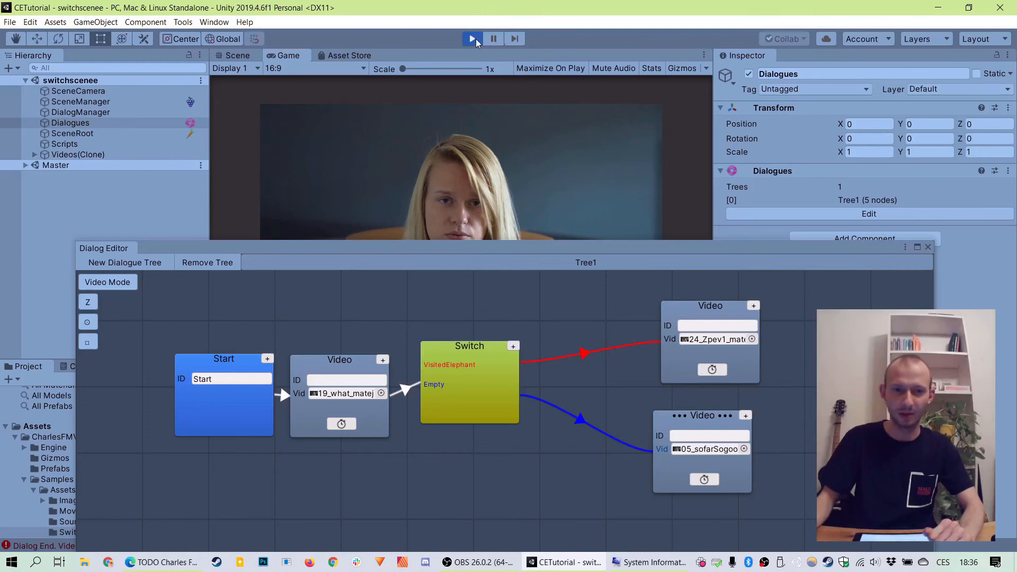
click(472, 38)
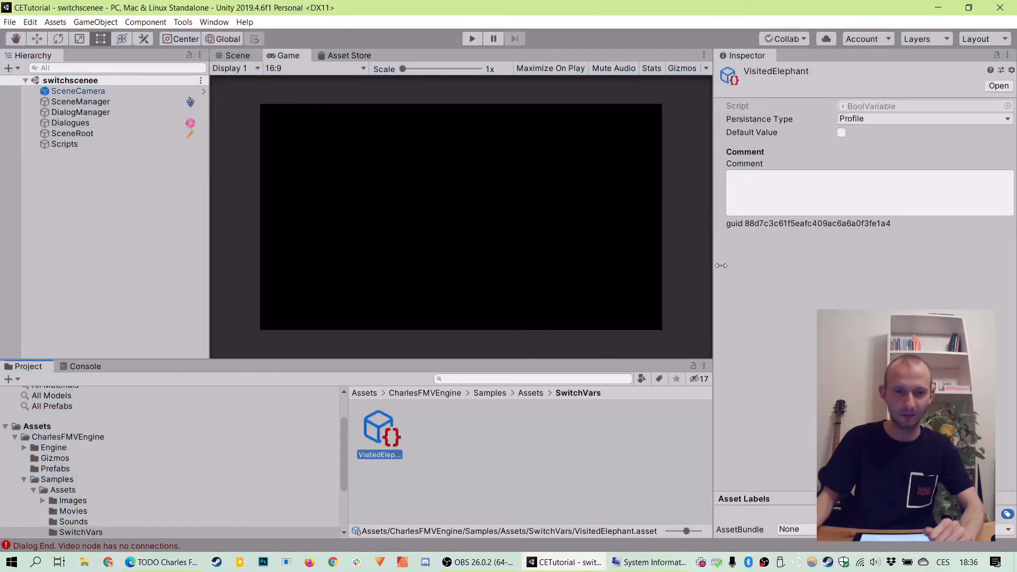
- Default VisitedElephant to true and rerun the scene to confirm its branch plays
click(841, 132)
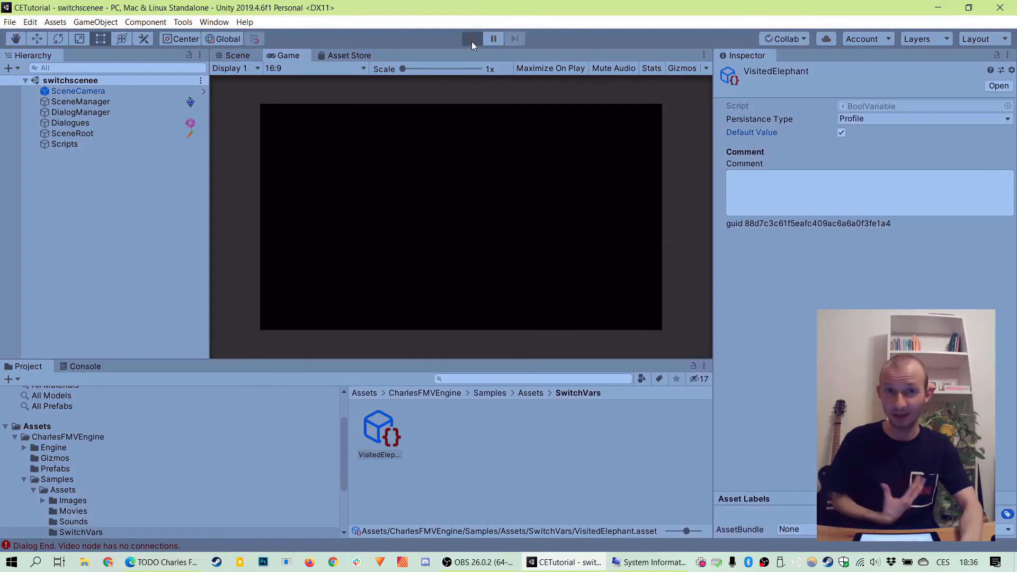
click(472, 38)
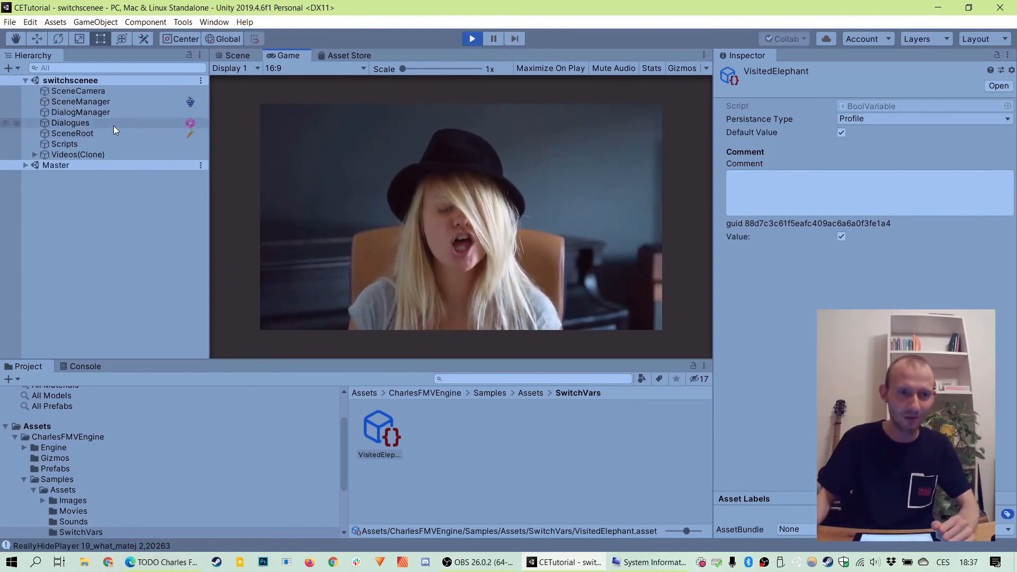
click(70, 123)
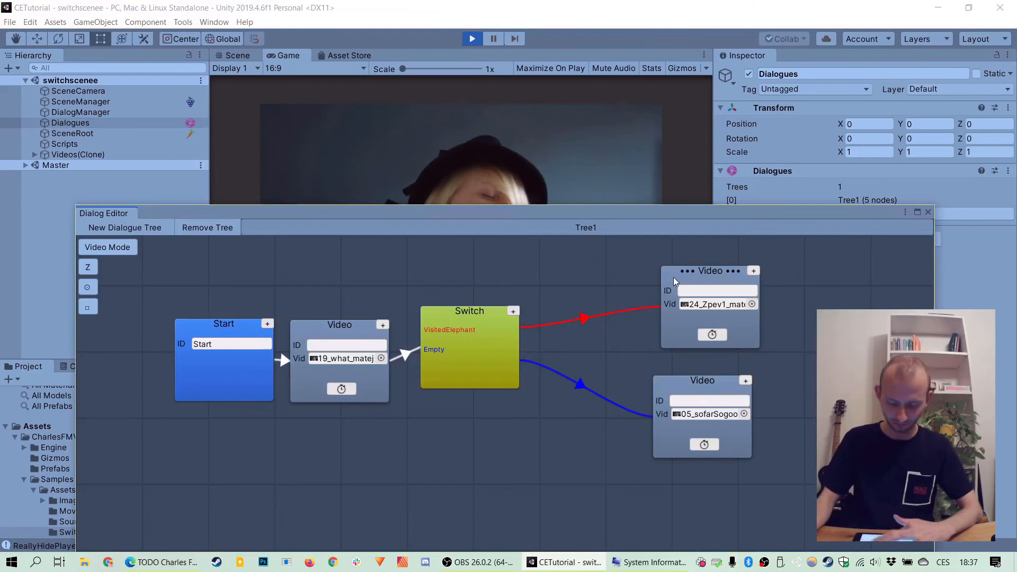
mouse_move(566, 219)
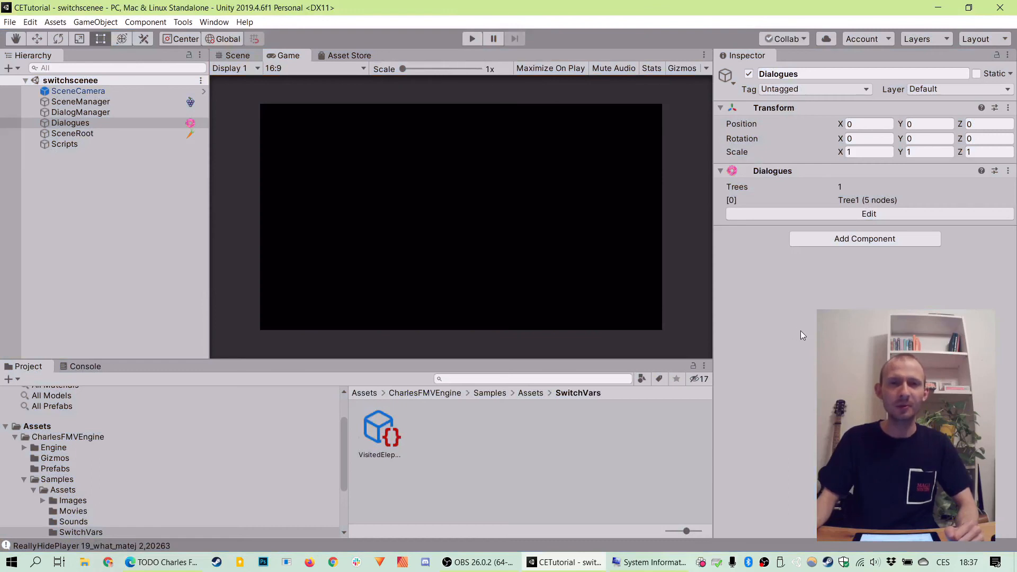
- Reopen the tree and add more Switch outputs with new Video nodes
click(867, 214)
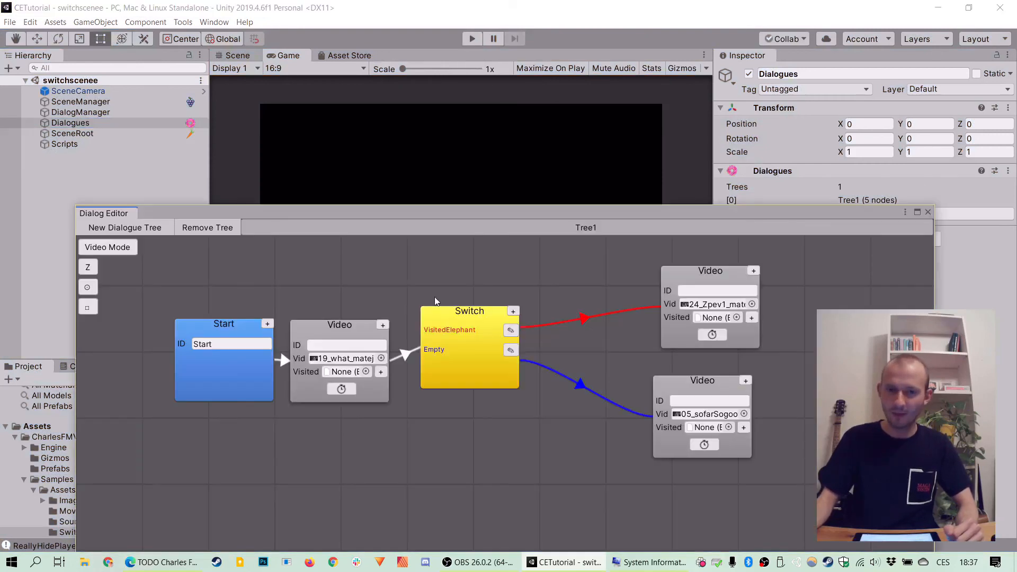
click(514, 312)
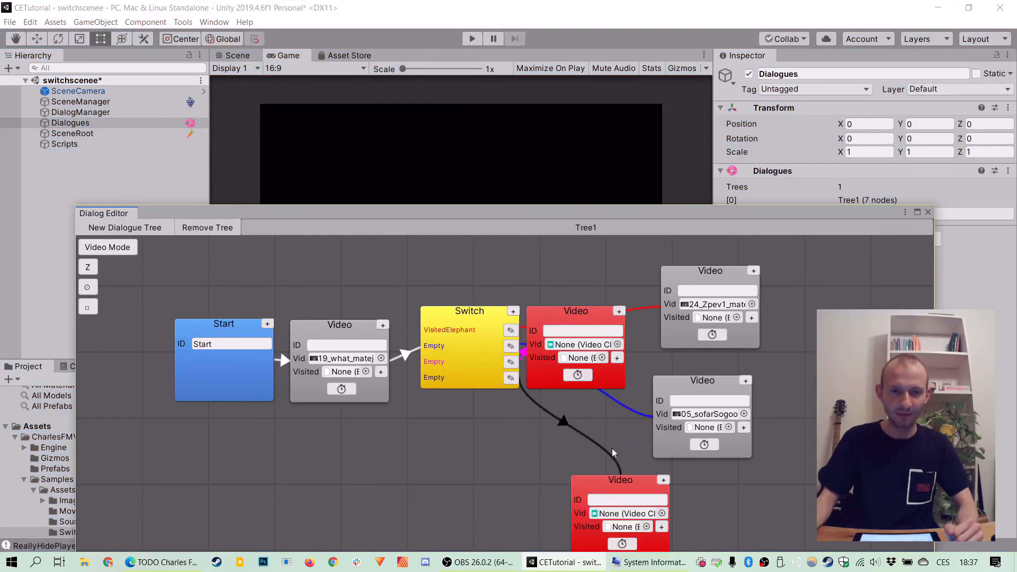